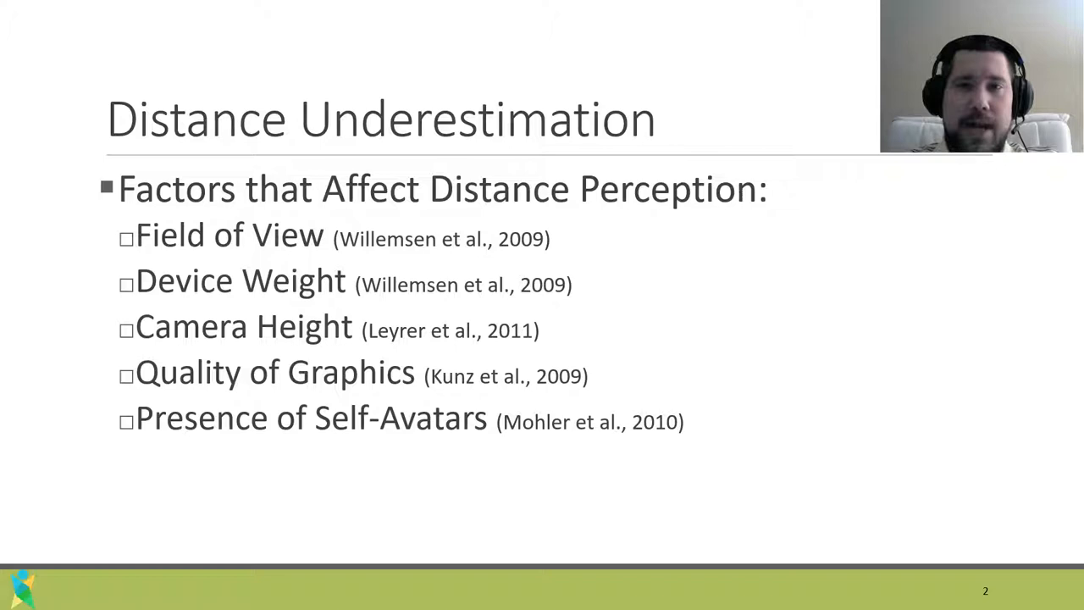
# Advance the slideshow to slide 3, 'Problem Statement', past the distance-perception factors slide.
pyautogui.press('right')
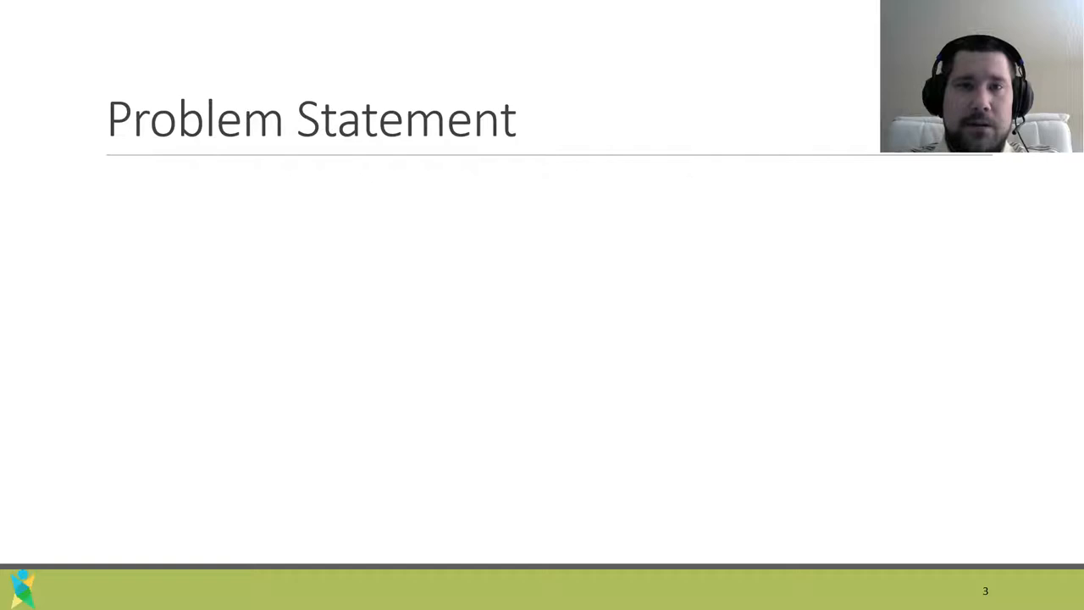